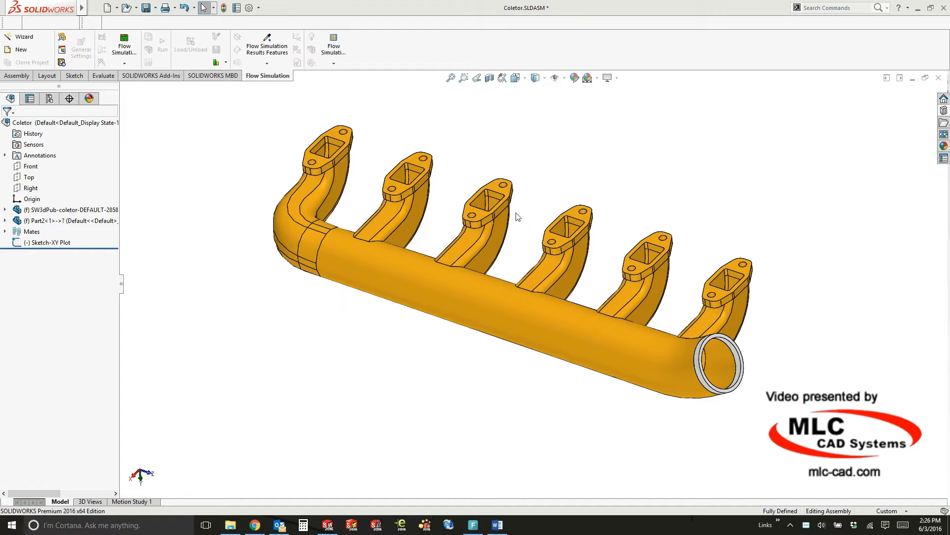
mouse_move(713, 159)
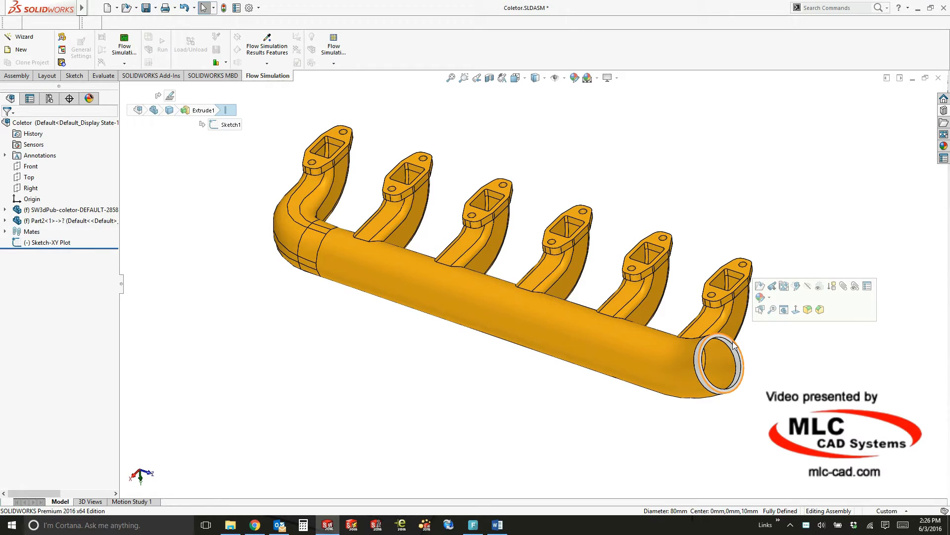
mouse_move(611, 353)
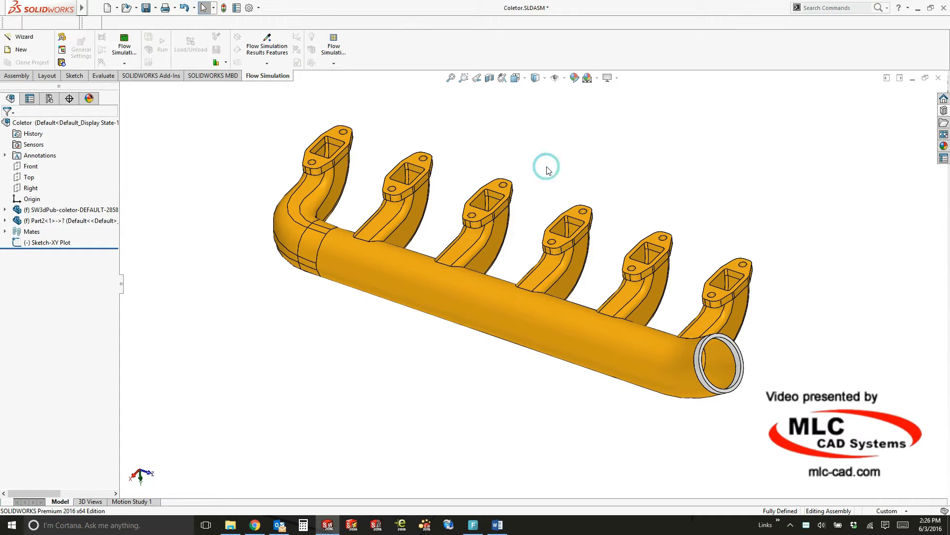
mouse_move(535, 167)
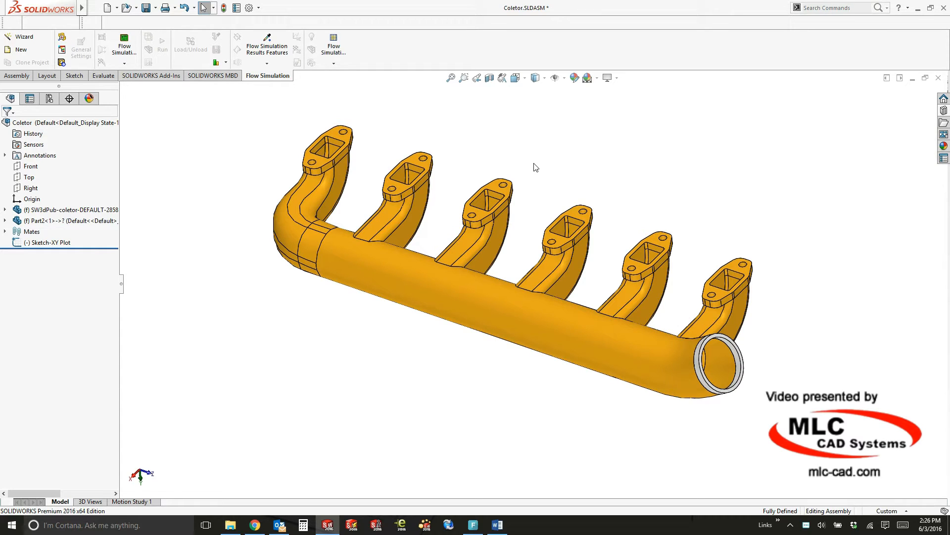
Step: Create lids capping the outlet face and the six inlet ports via Flow Simulation's Create Lids
click(151, 75)
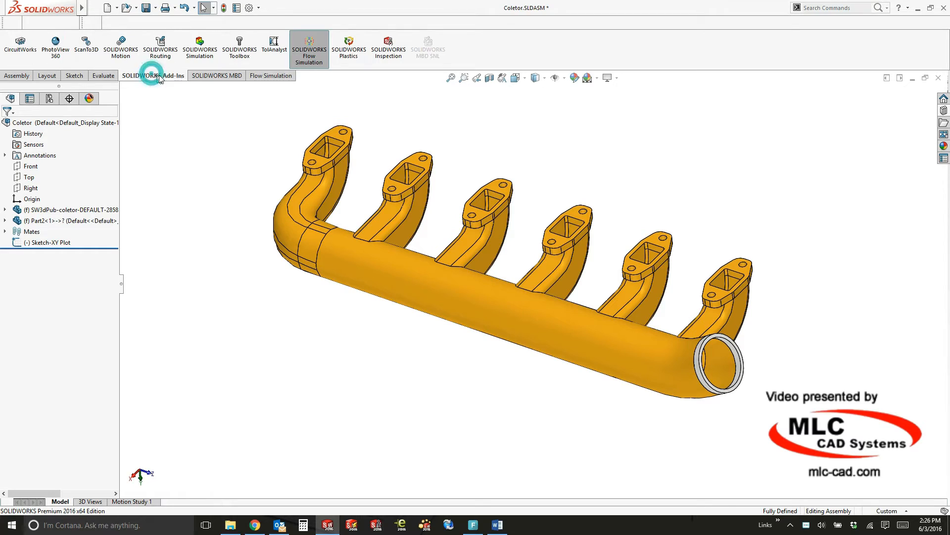
click(268, 75)
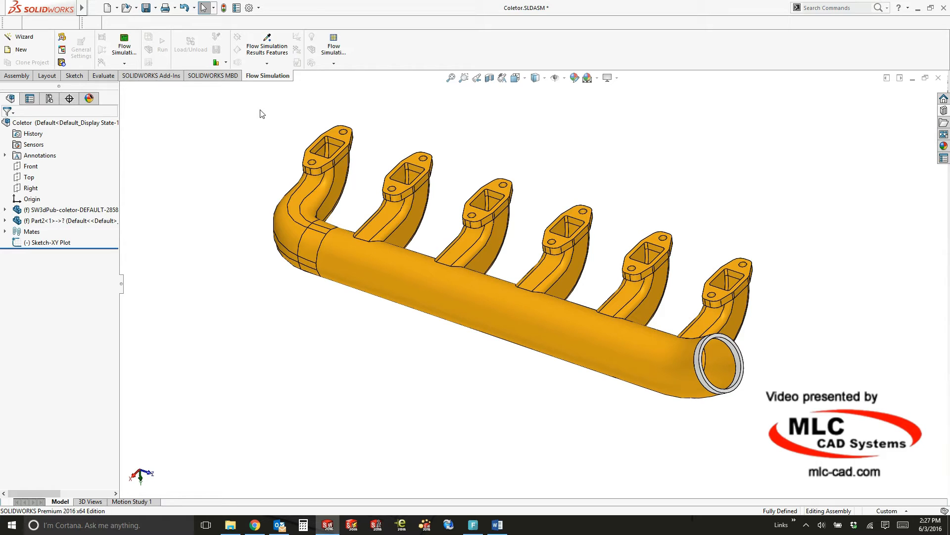
mouse_move(582, 145)
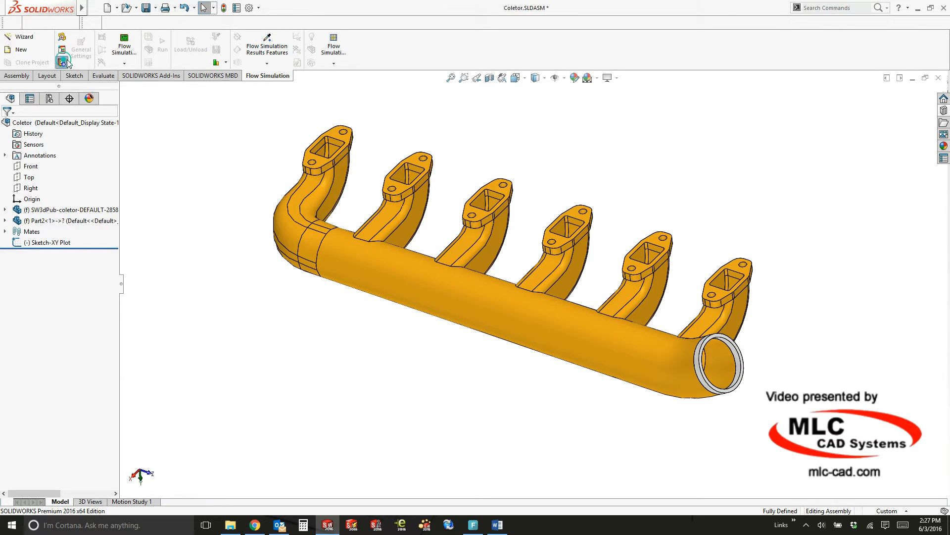
click(61, 60)
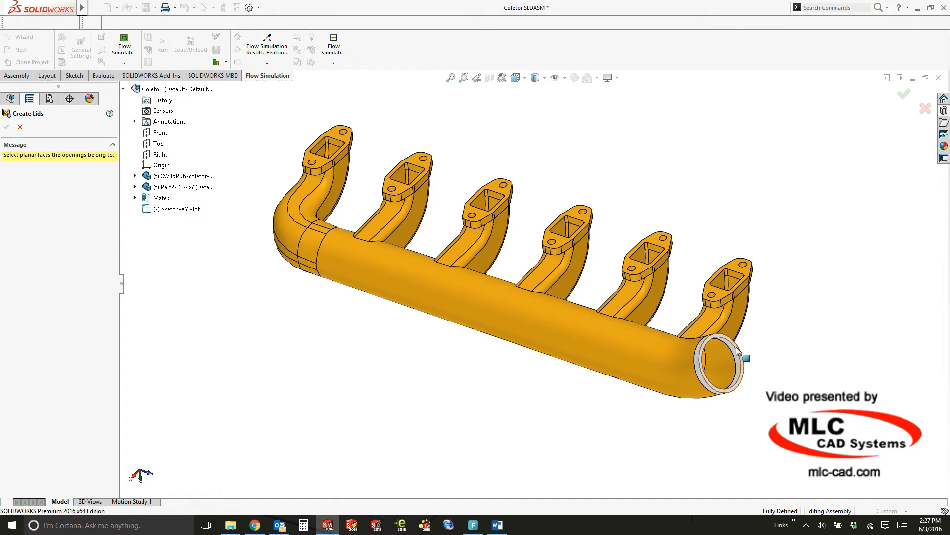
click(719, 362)
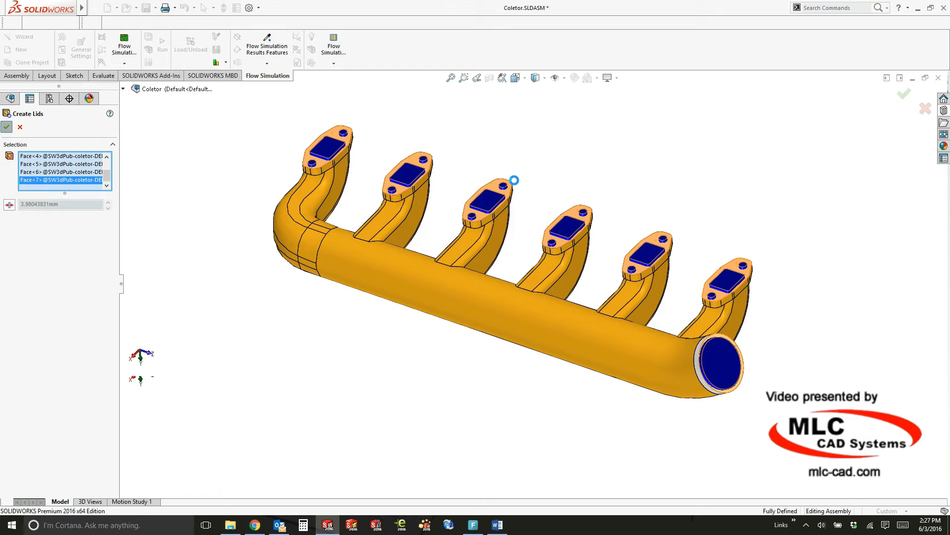
mouse_move(516, 184)
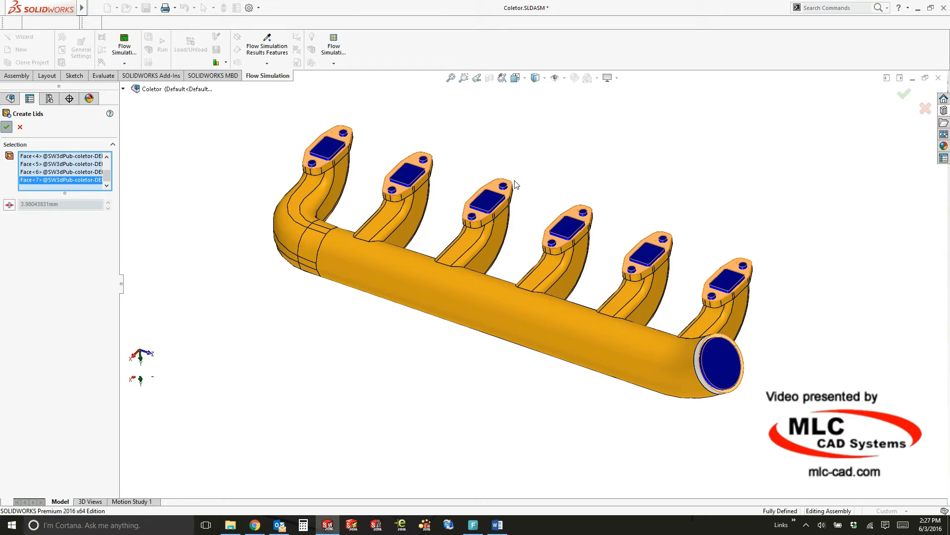
click(6, 127)
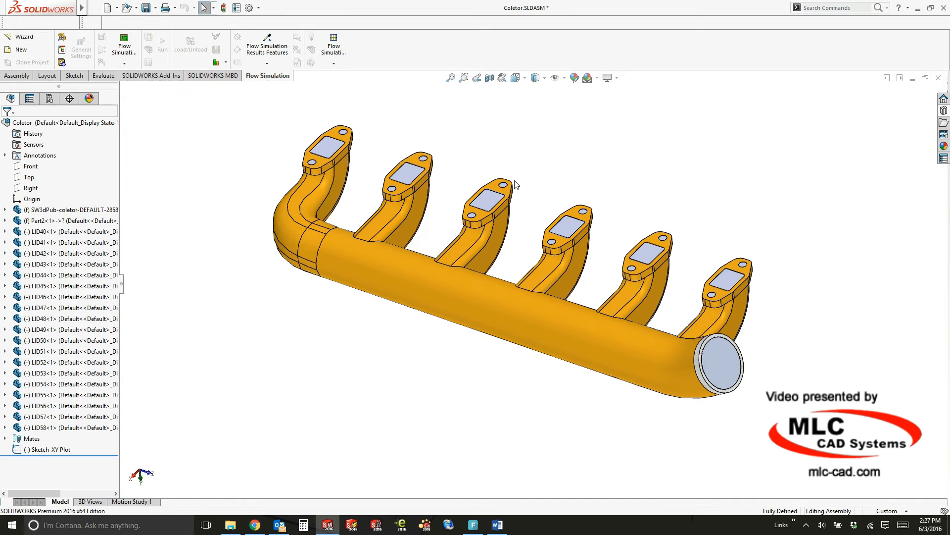
mouse_move(586, 157)
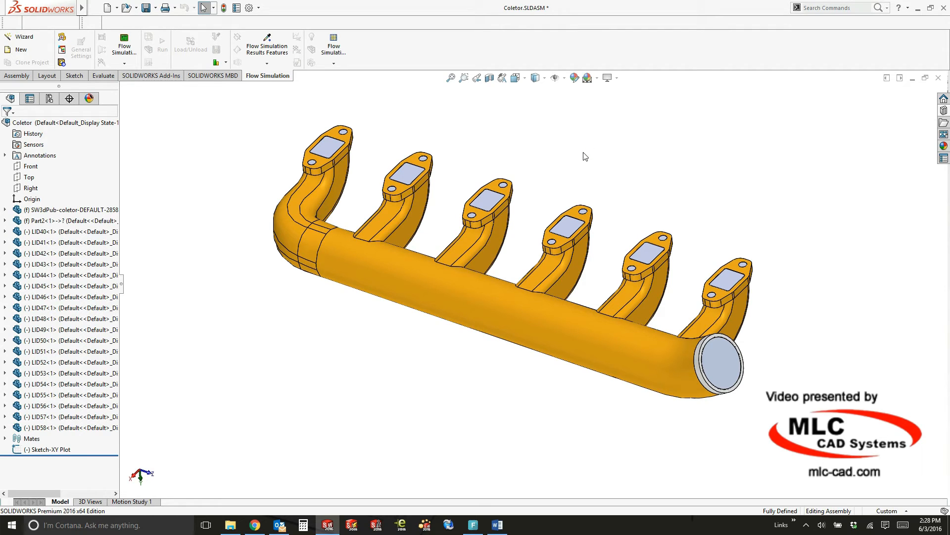
mouse_move(259, 108)
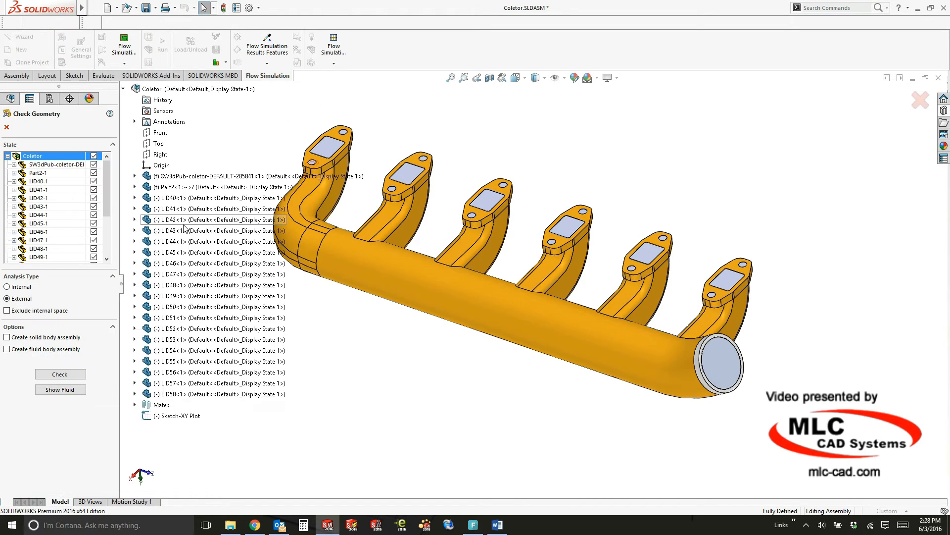
Step: Set the geometry check's Analysis Type to Internal and close the Check Geometry panel
scroll(down, 3)
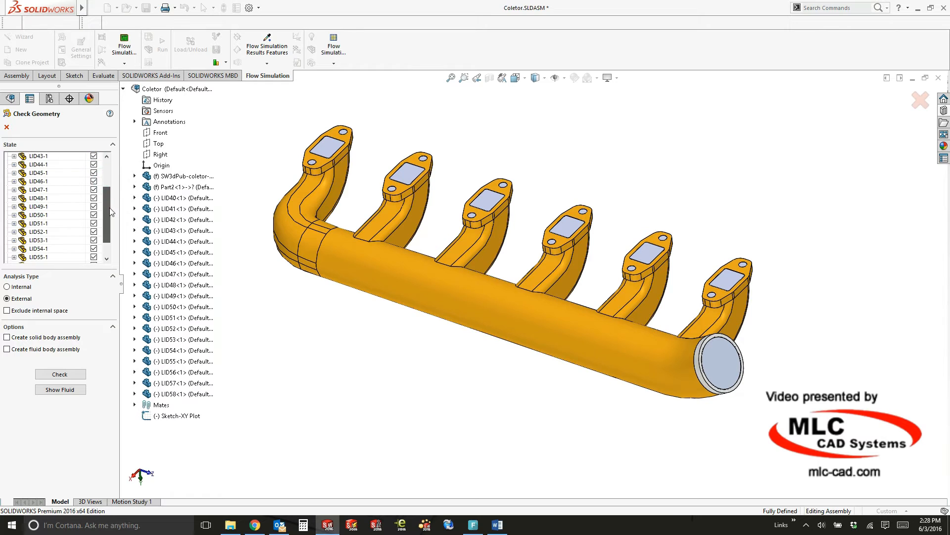
click(6, 287)
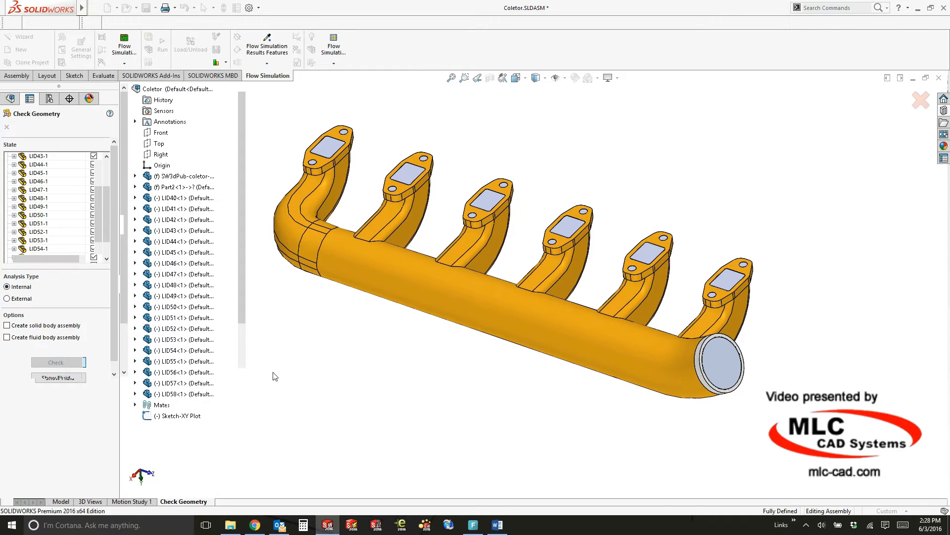
click(55, 362)
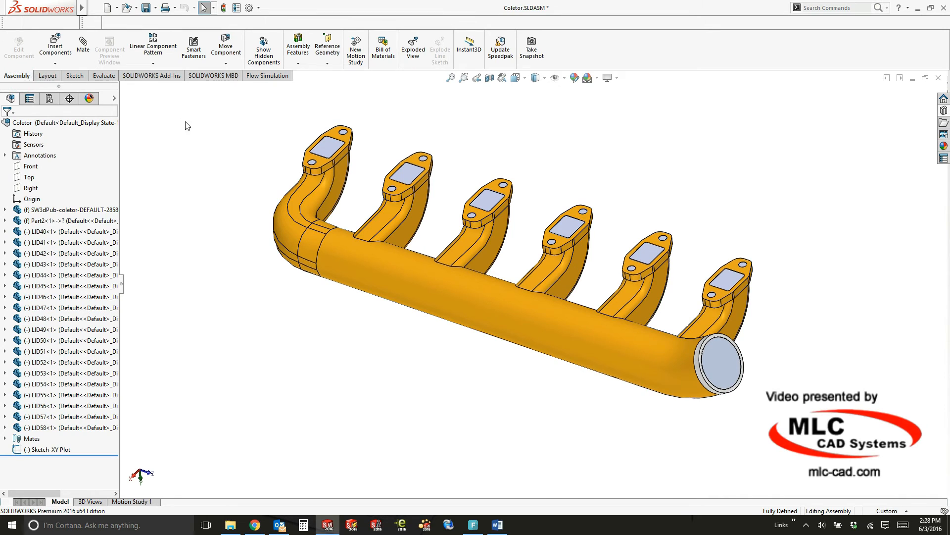
mouse_move(776, 227)
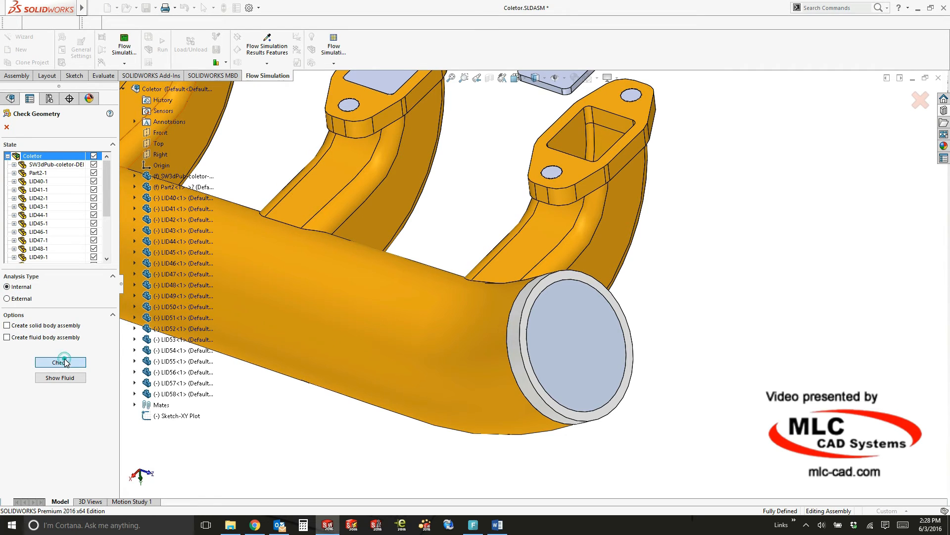
Step: Run the internal geometry check, which reports FAILED: non-watertight model, zero fluid volume
click(60, 362)
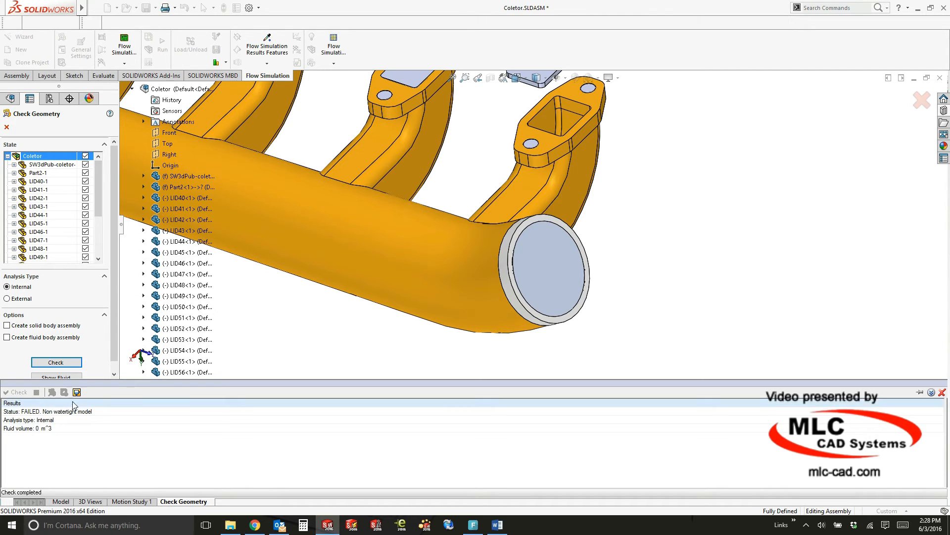
mouse_move(76, 392)
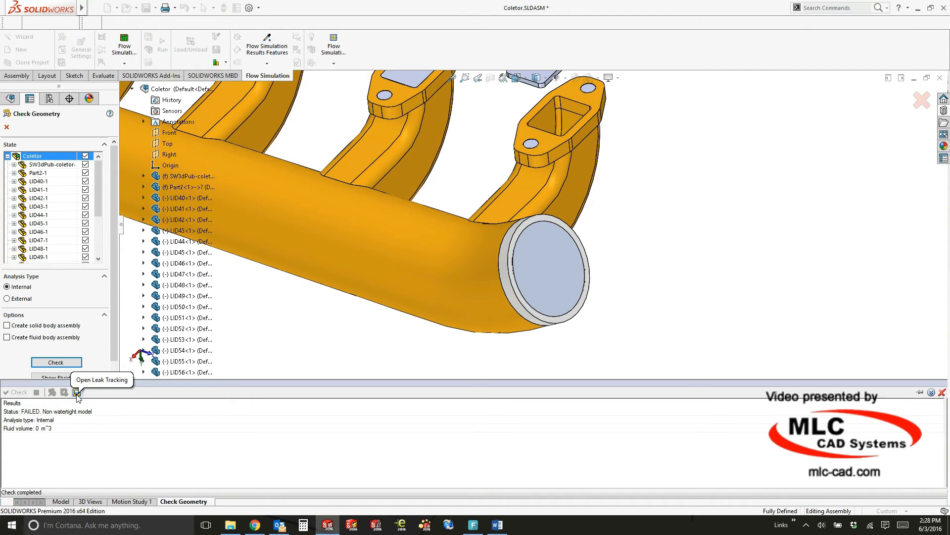
Step: Start leak tracking from the outlet lid's inner face to an outside end face
click(76, 392)
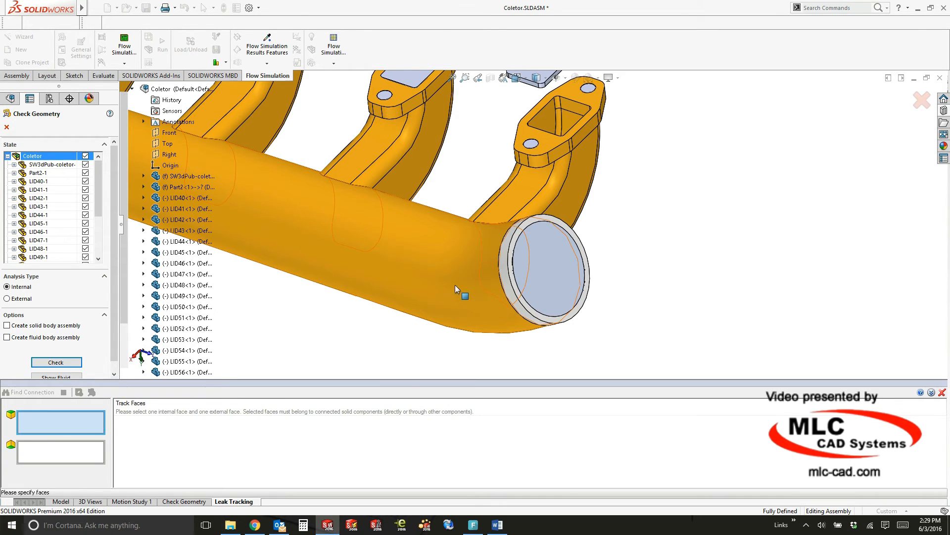
click(559, 254)
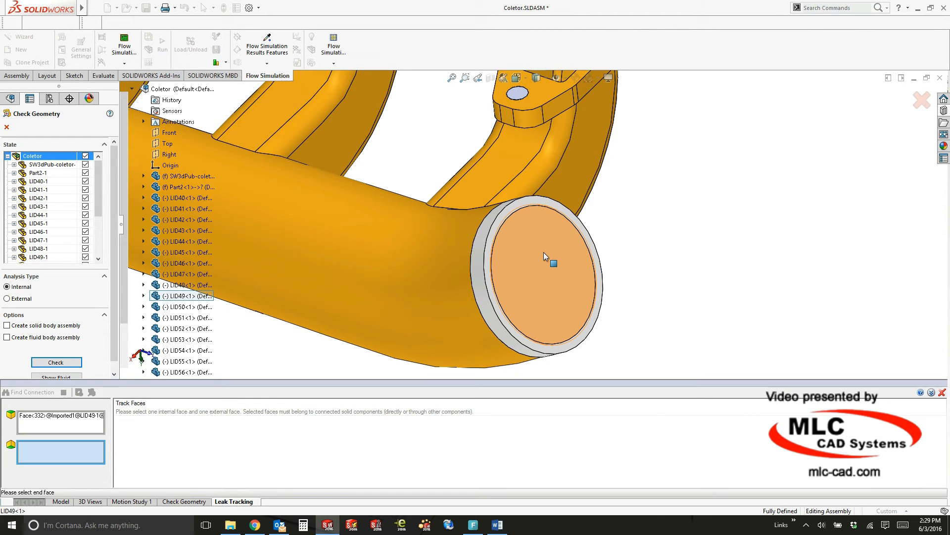
click(532, 252)
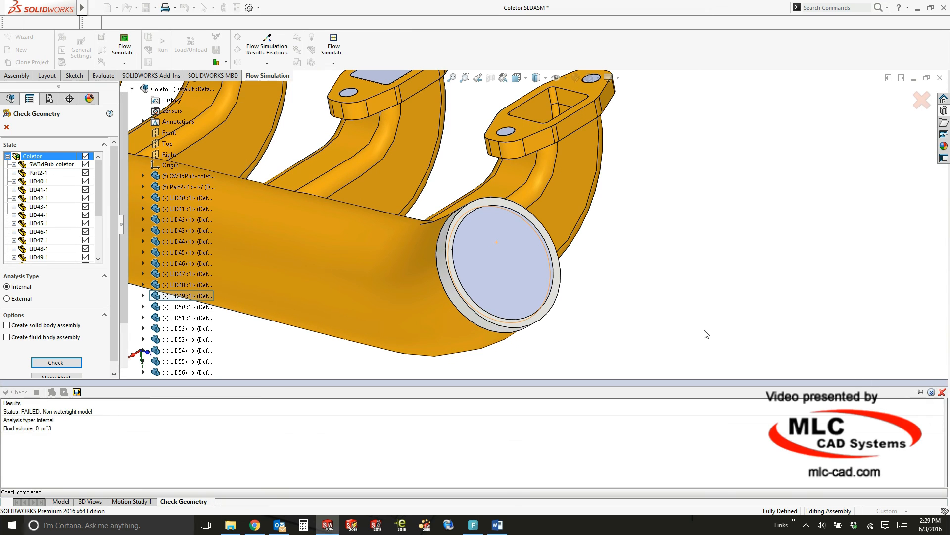
click(942, 392)
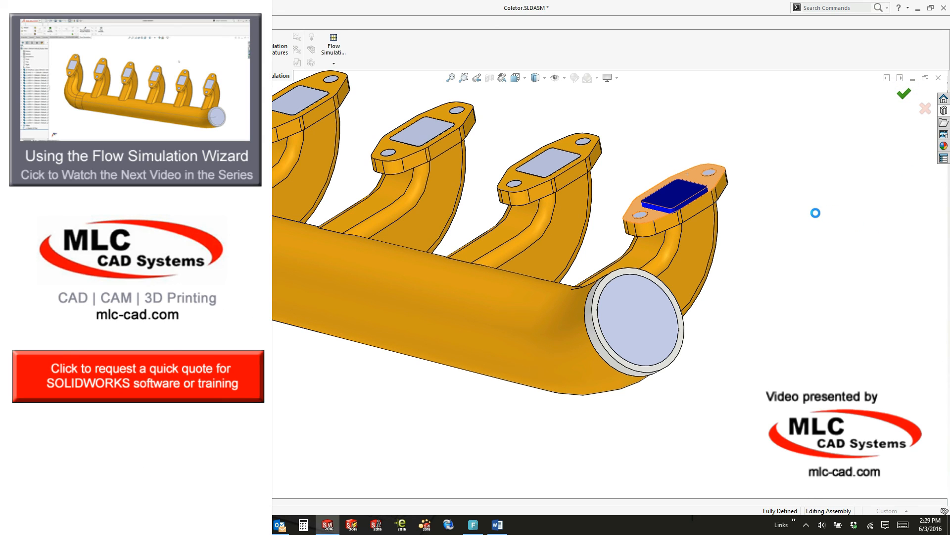
mouse_move(812, 217)
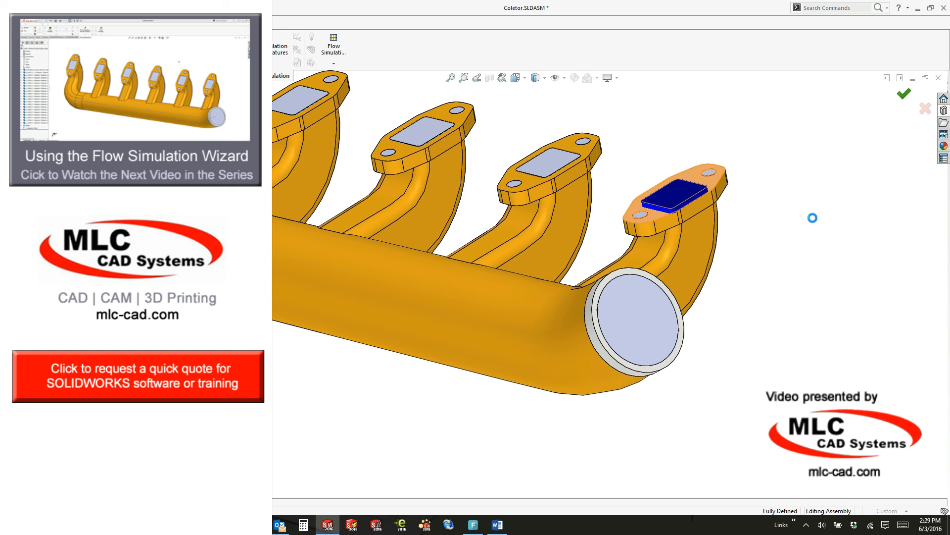